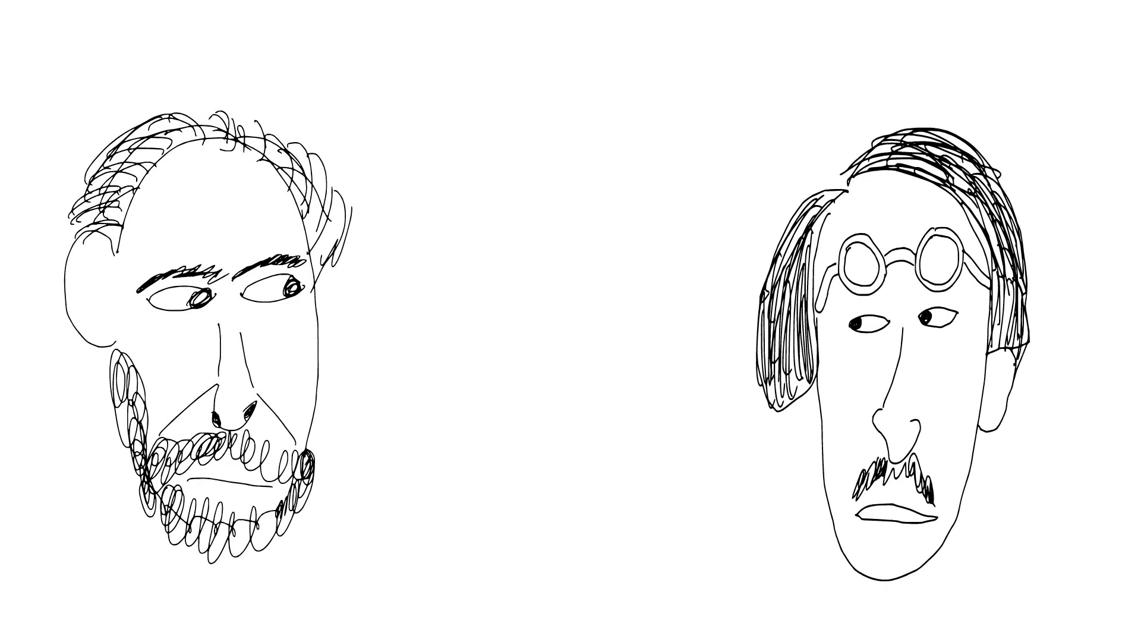
type("Nature vs nurture")
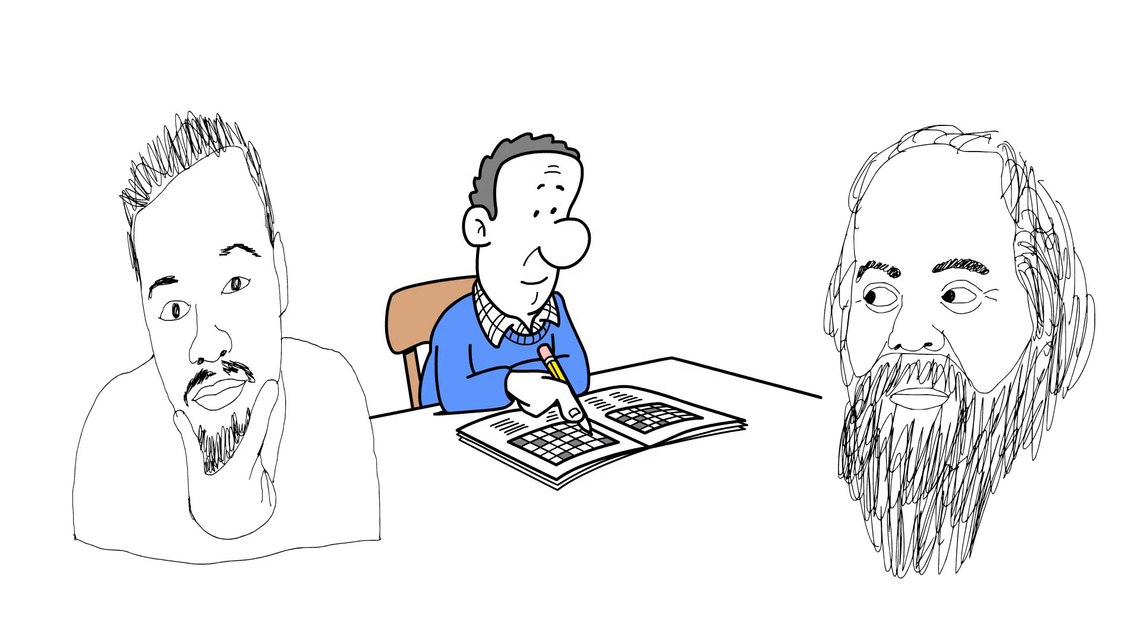
type("Intricate Interplay")
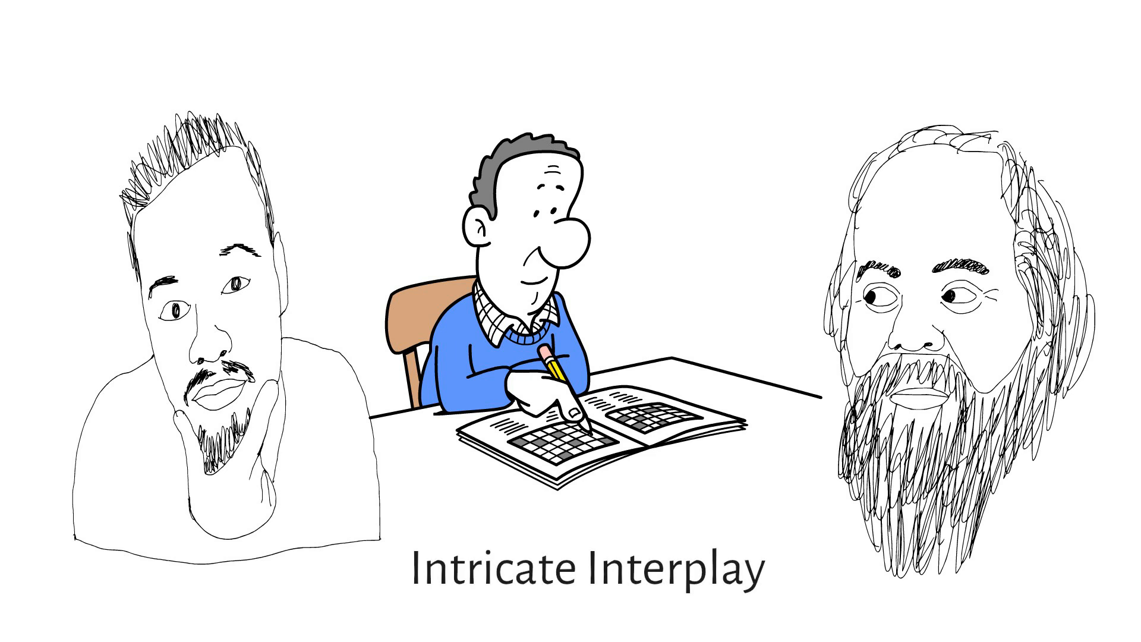